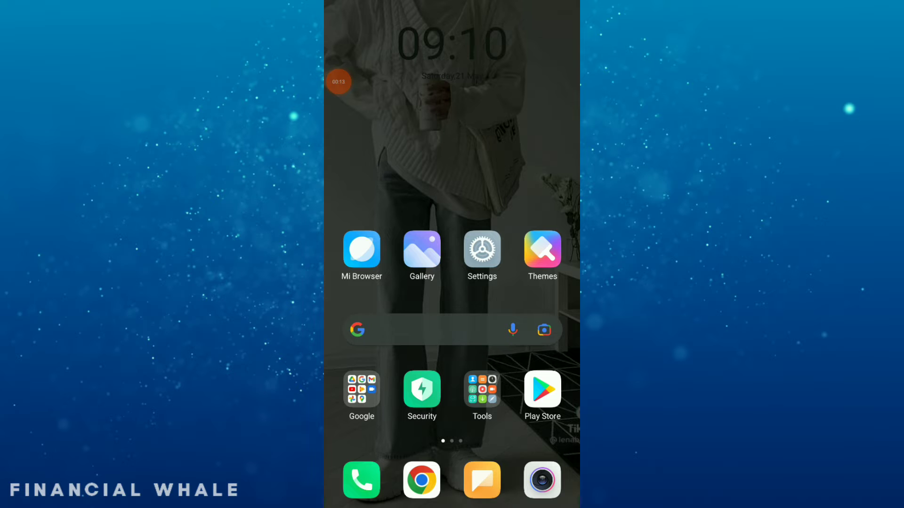
# - Launch Likee from the home screen and bring up its account menu
pyautogui.hscroll(-3)
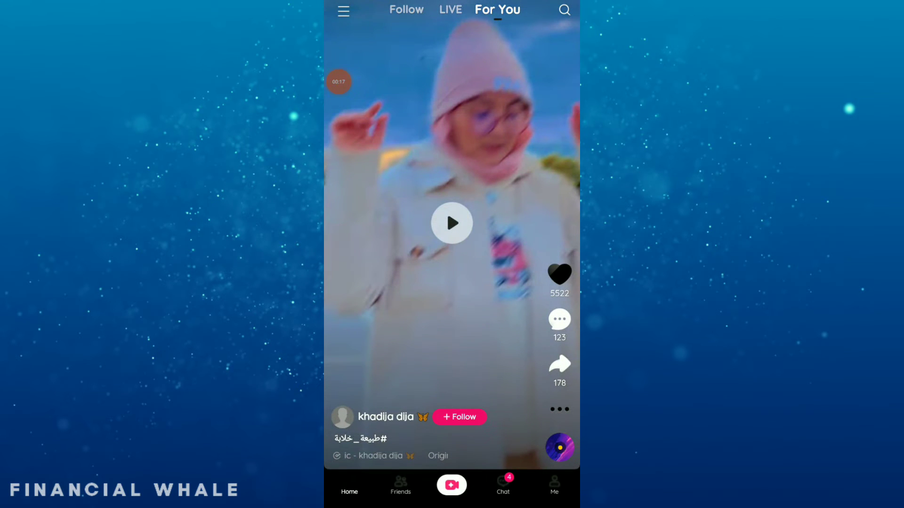
pyautogui.click(343, 10)
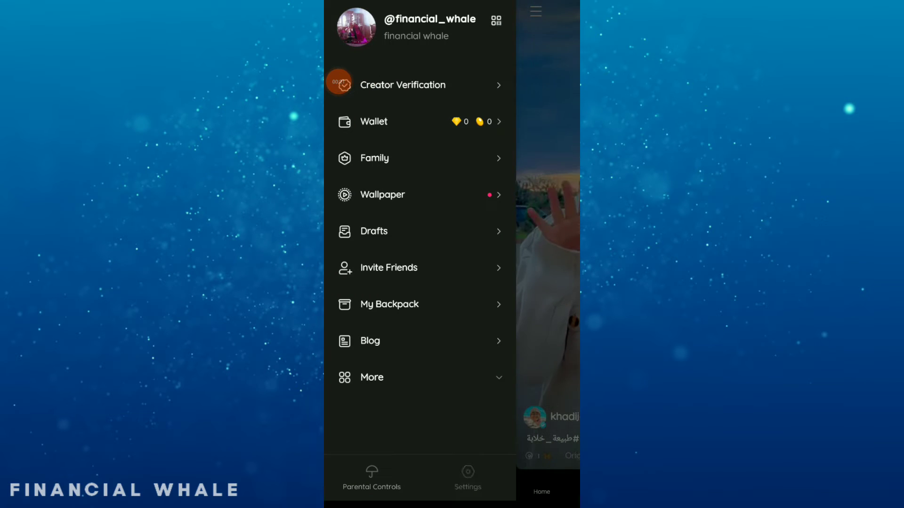
# - Go to Settings > Notifications and switch on Lock screen notifications
pyautogui.click(467, 476)
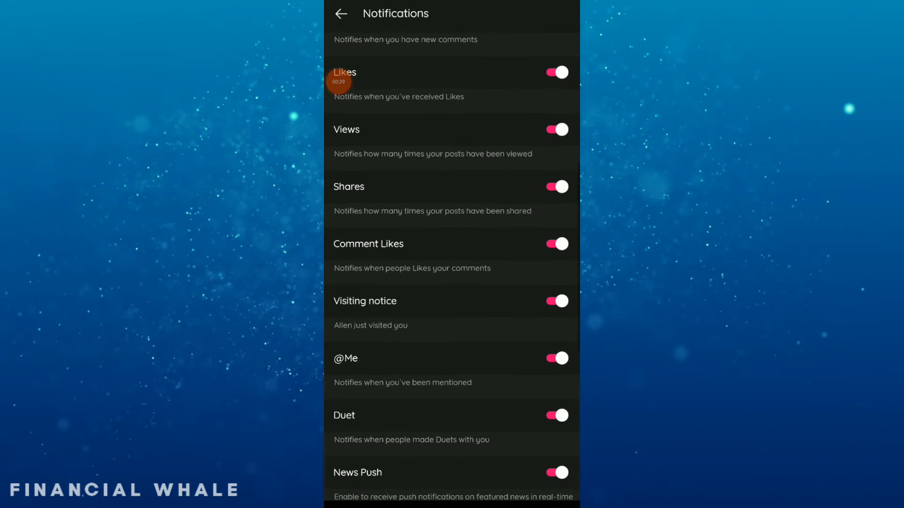
pyautogui.scroll(-3)
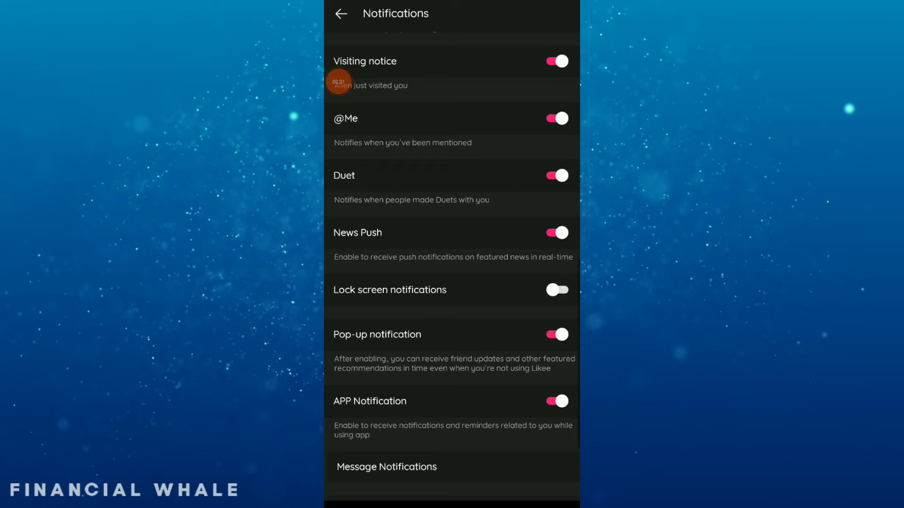
pyautogui.click(556, 290)
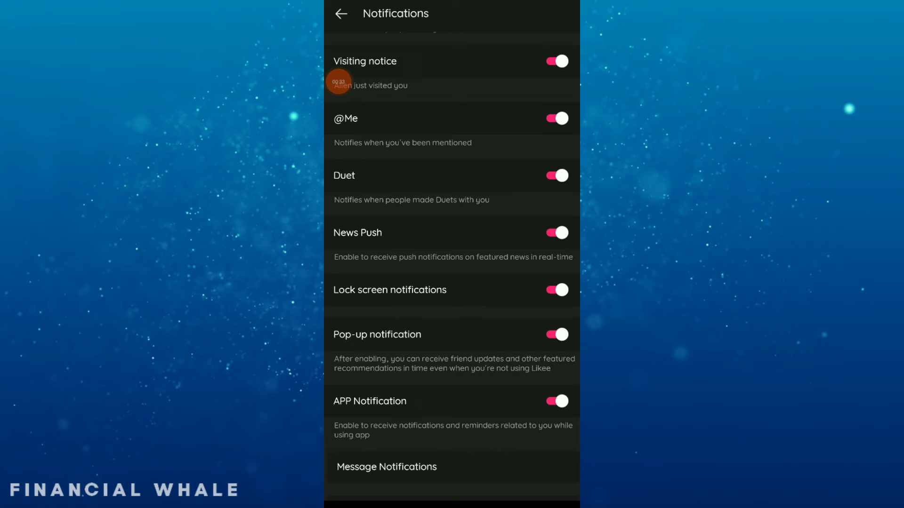